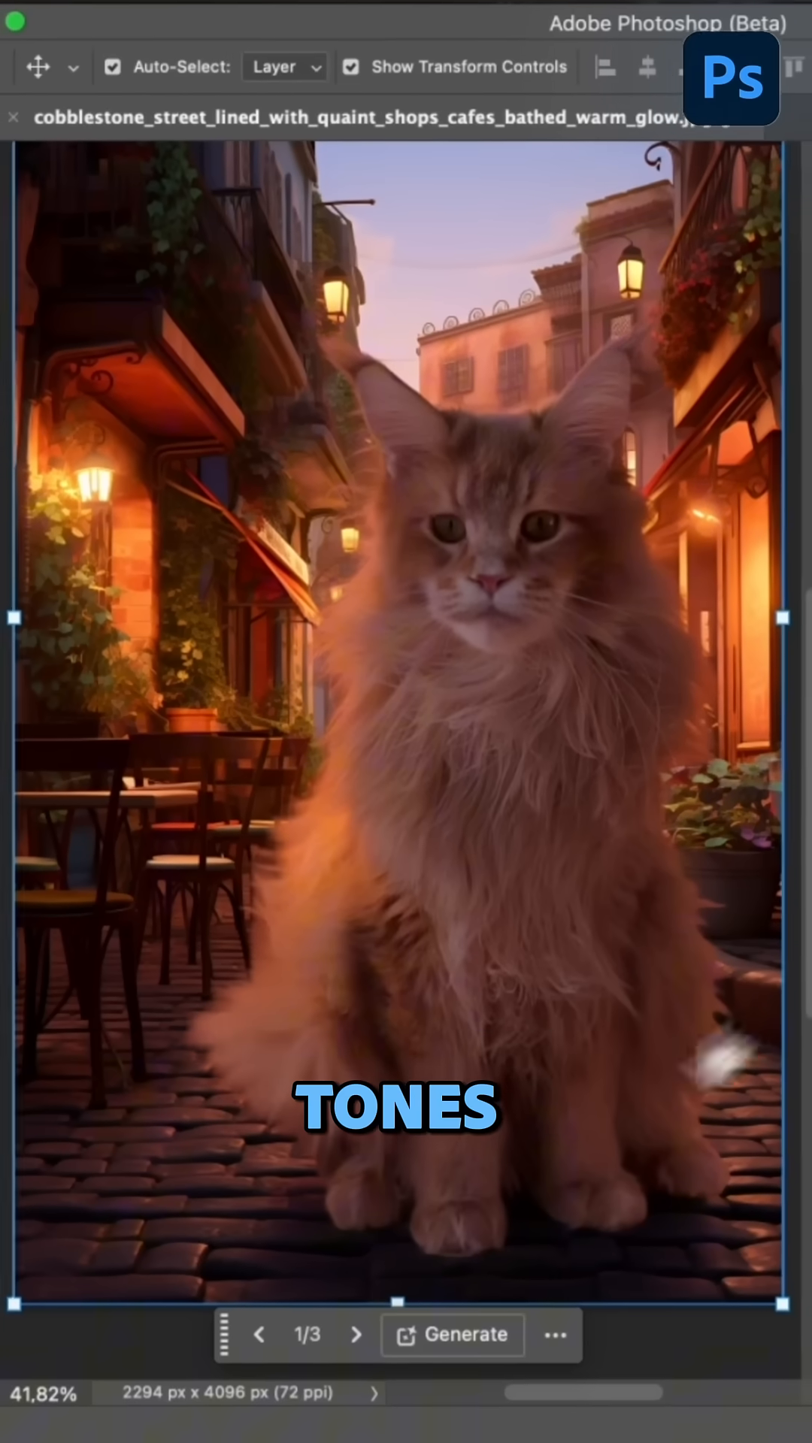
Step: Cycle through the cat's Harmonize variations to the warmer-toned 3/3 version
click(357, 1326)
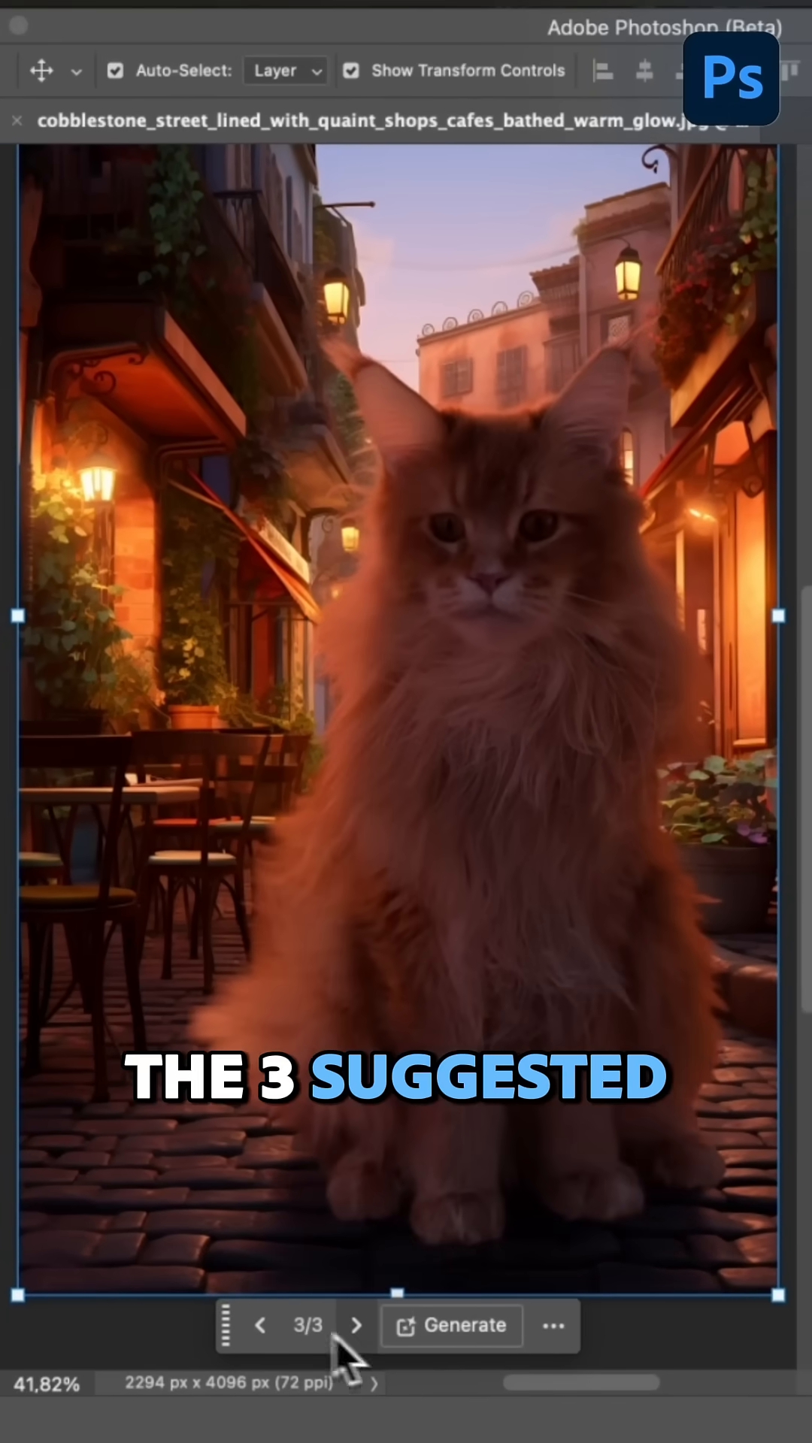
click(261, 1326)
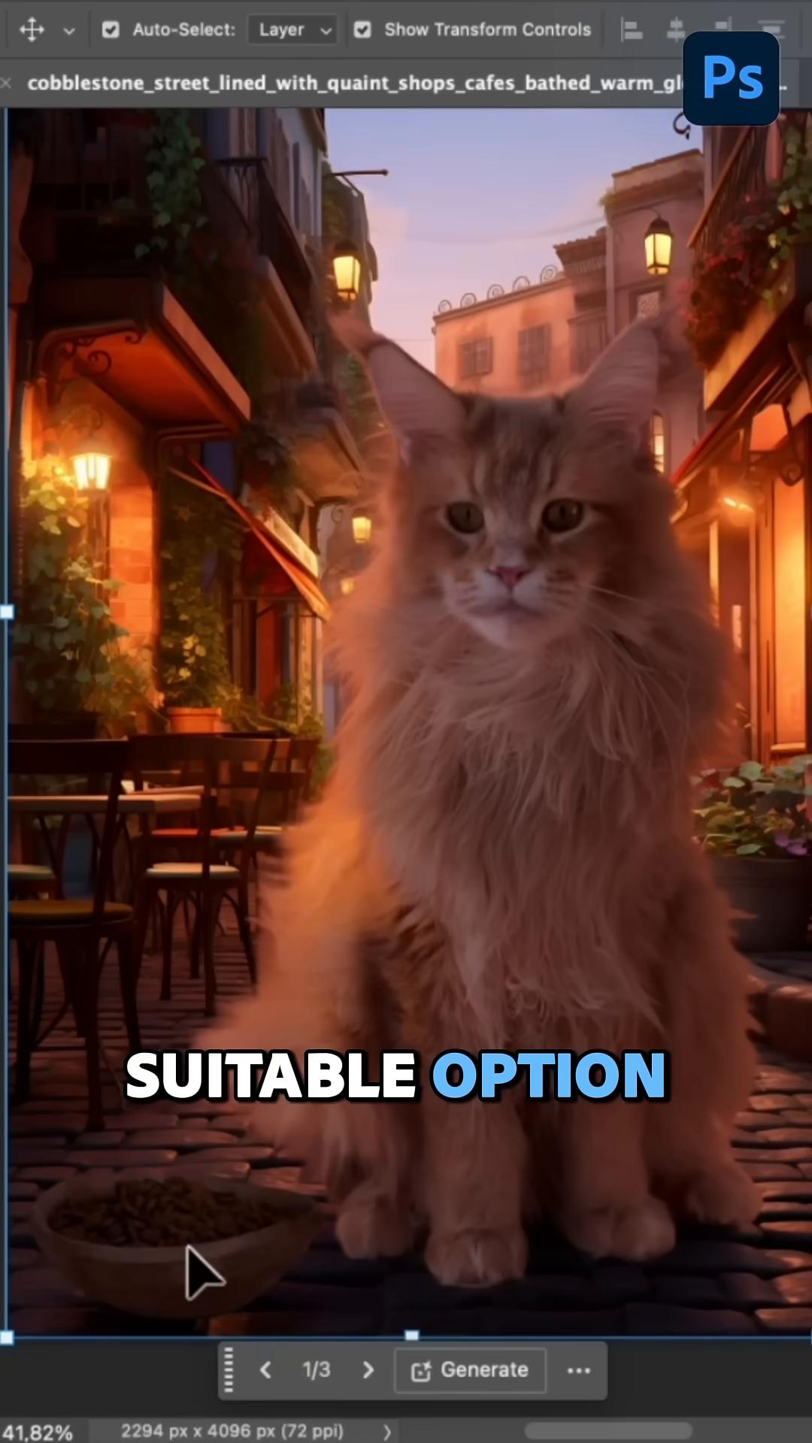
Step: Advance the food bowl's Harmonize variations to the third (3/3) version
click(368, 1371)
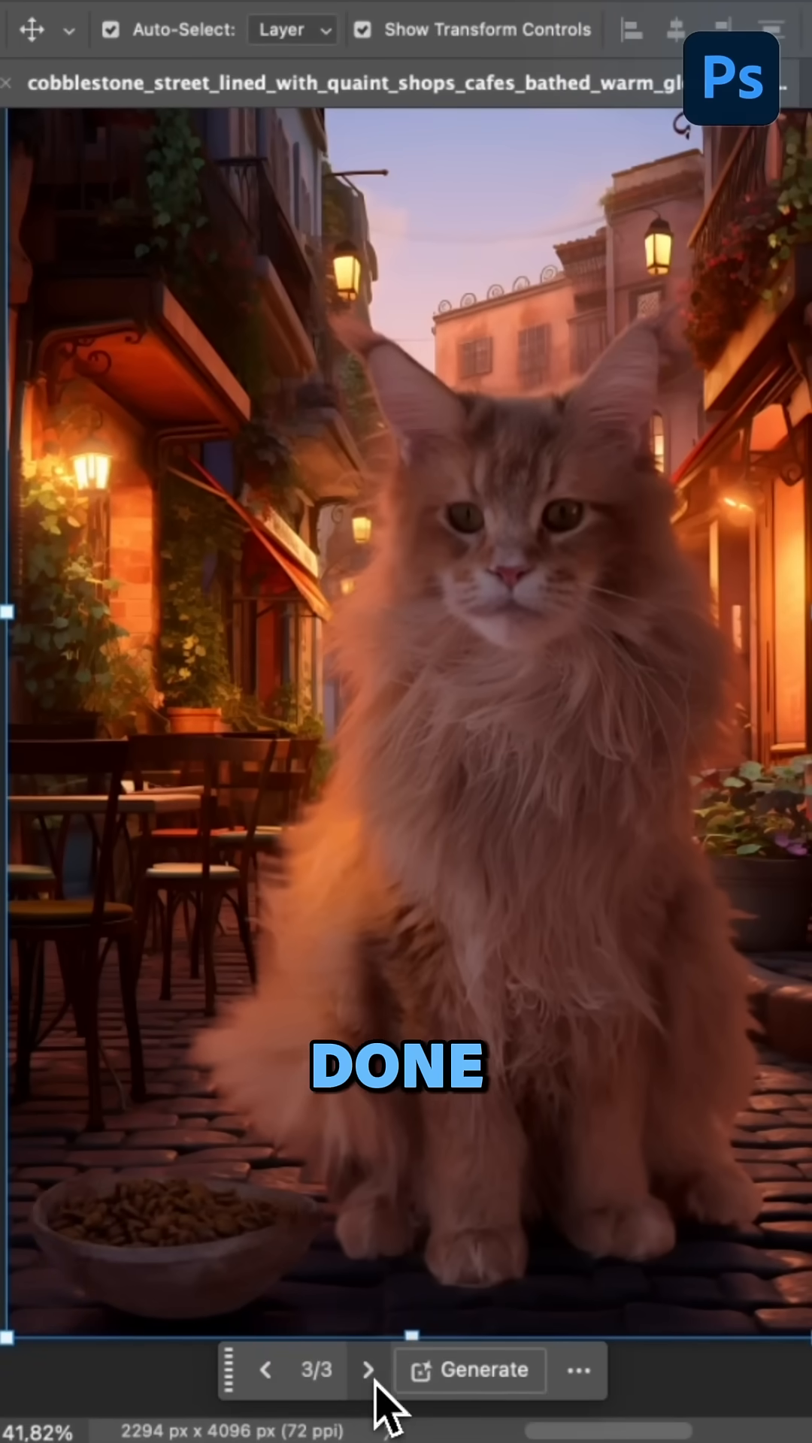